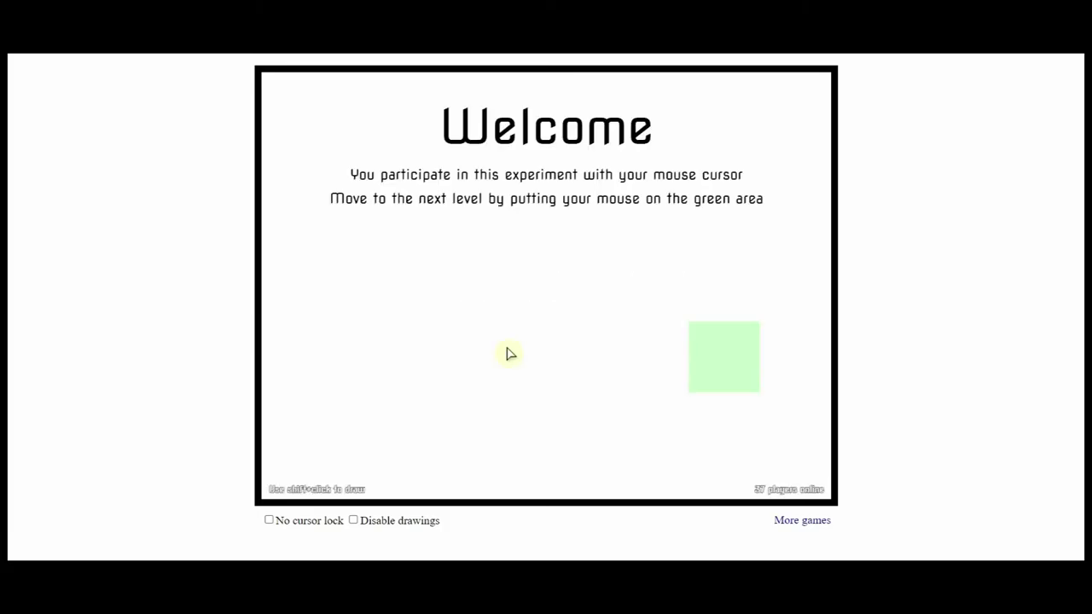
pyautogui.moveTo(510, 314)
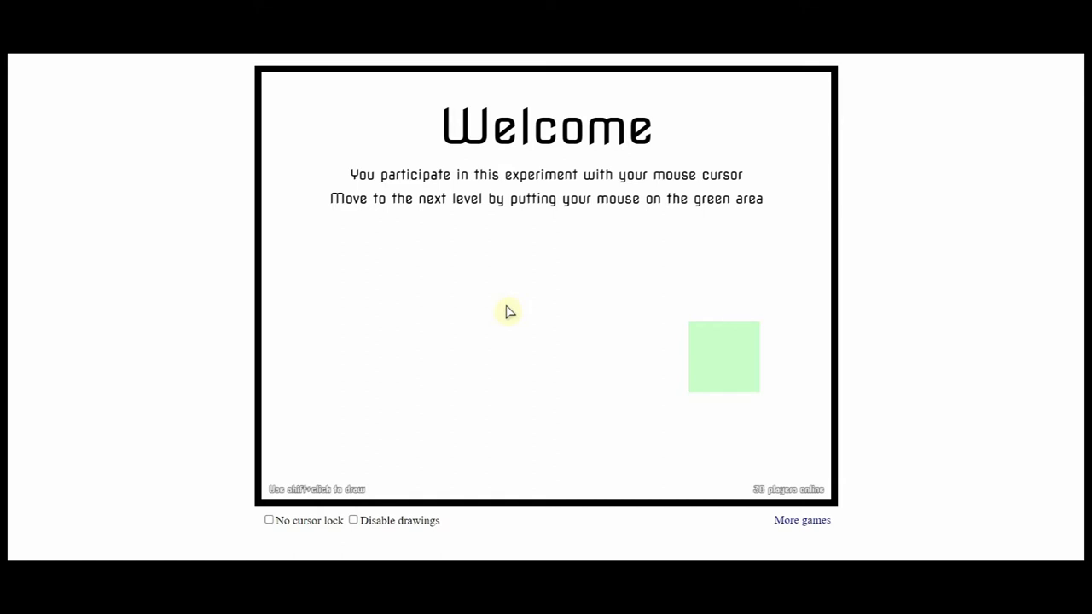
pyautogui.moveTo(537, 345)
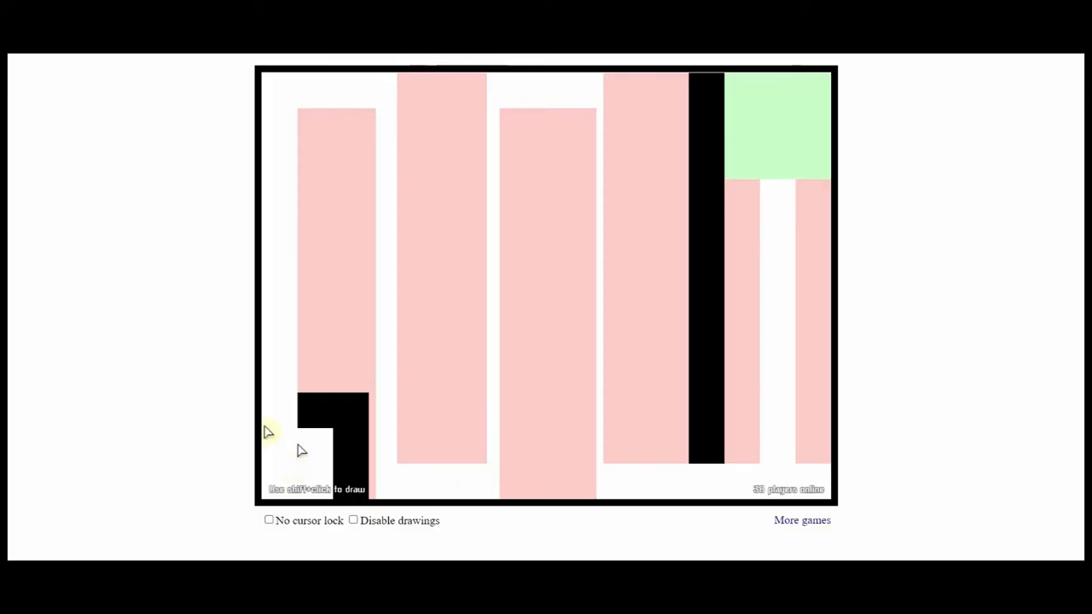
pyautogui.moveTo(331, 86)
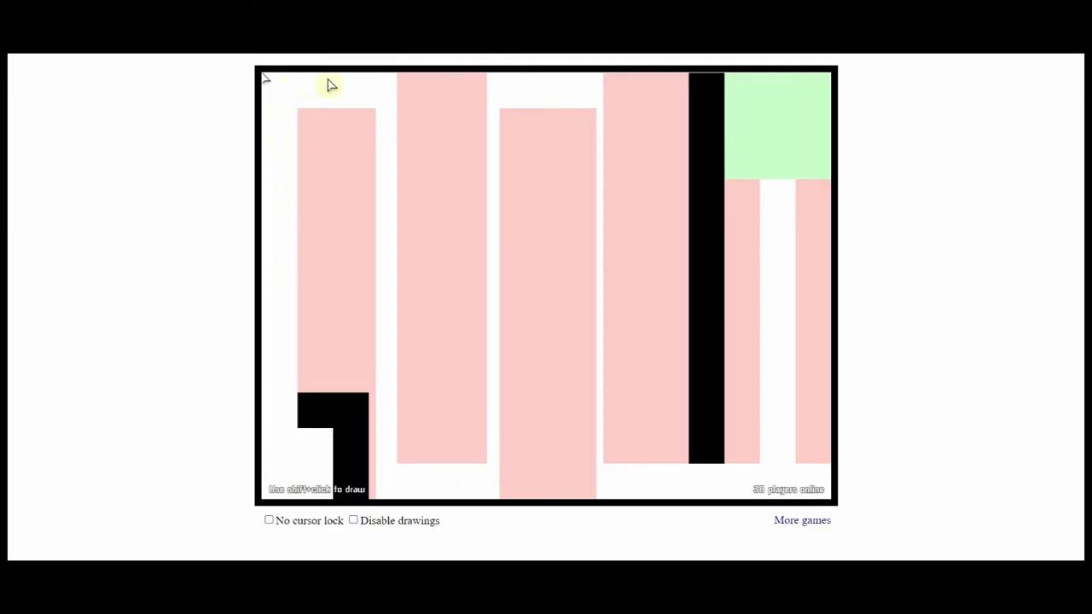
pyautogui.moveTo(389, 307)
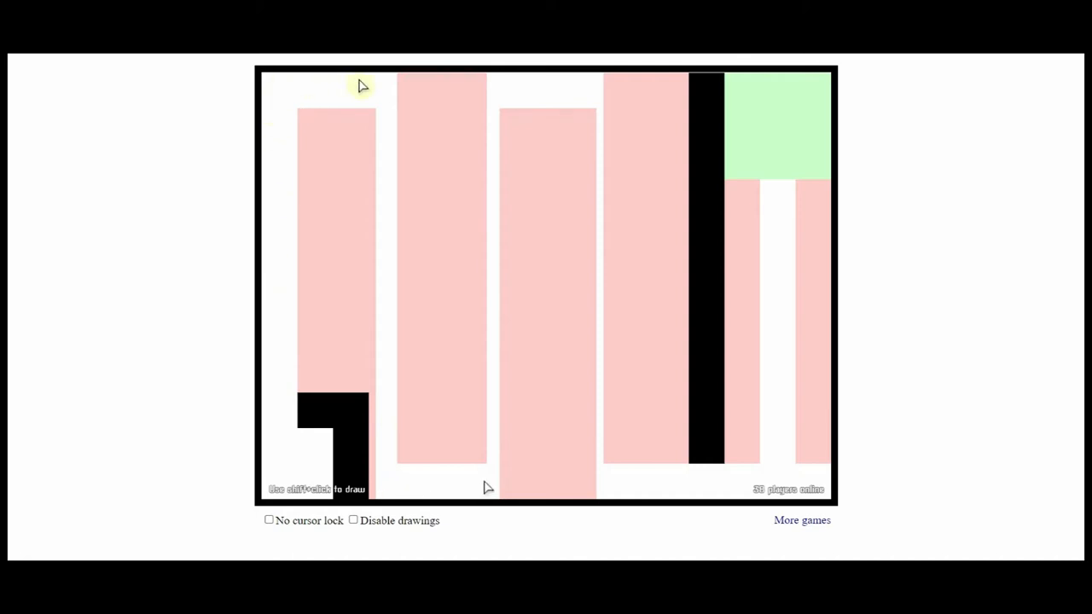
pyautogui.moveTo(391, 280)
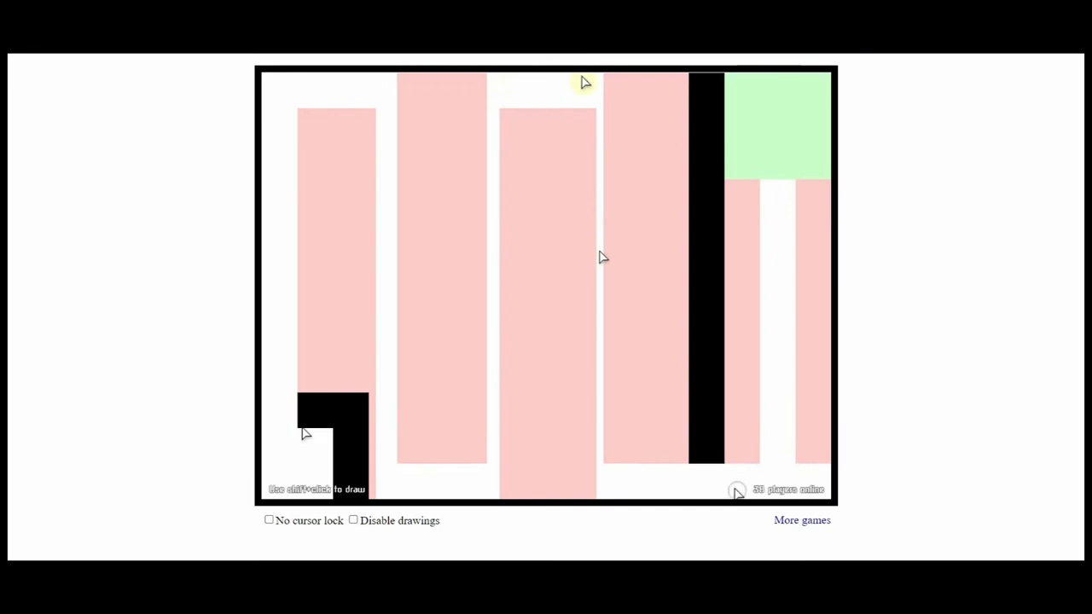
pyautogui.moveTo(604, 106)
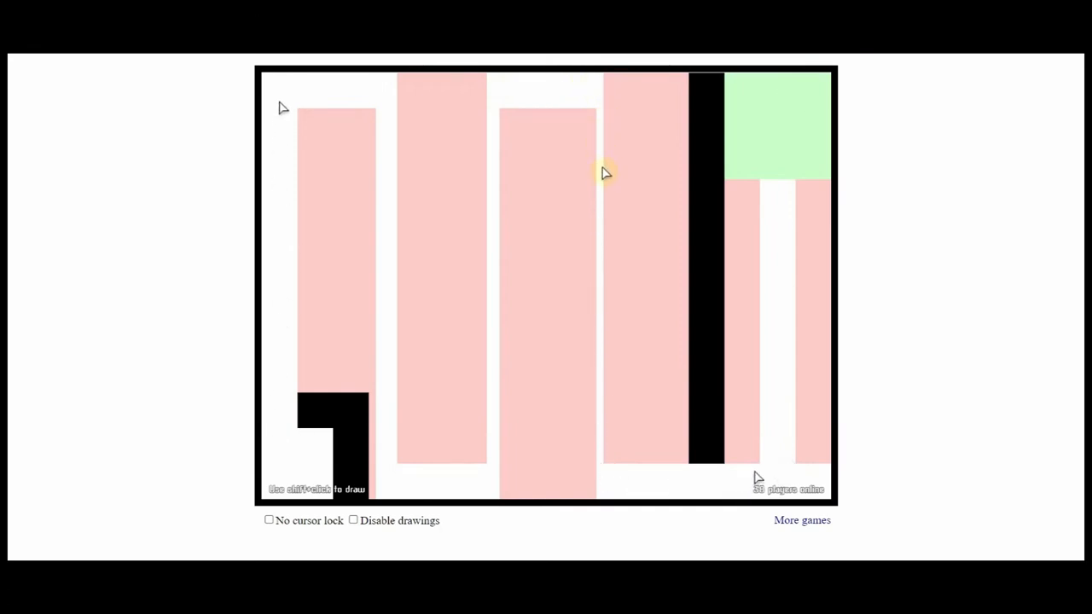
pyautogui.moveTo(583, 85)
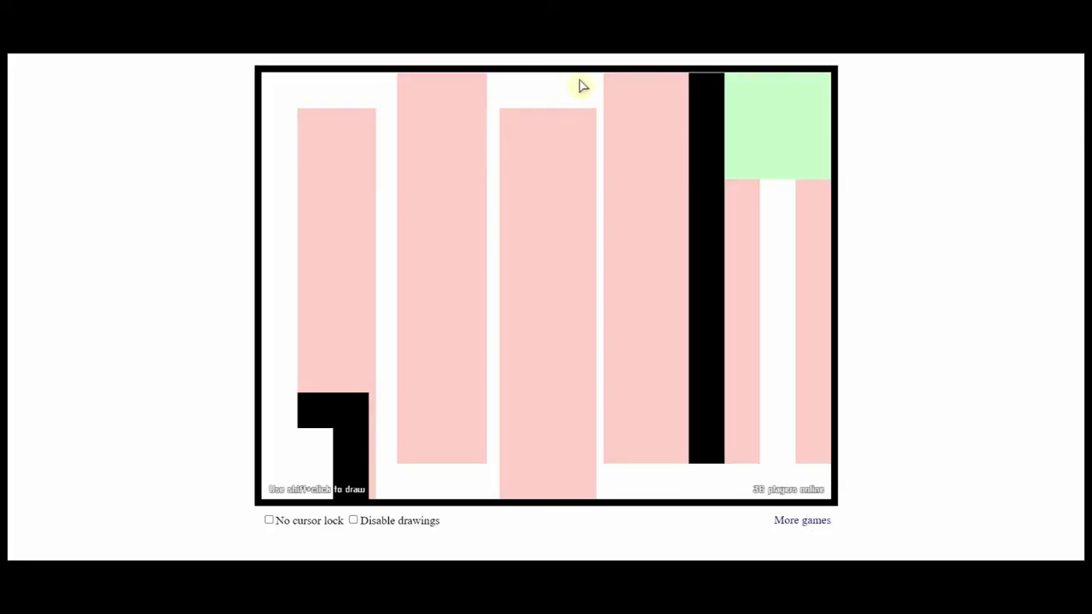
pyautogui.moveTo(297, 481)
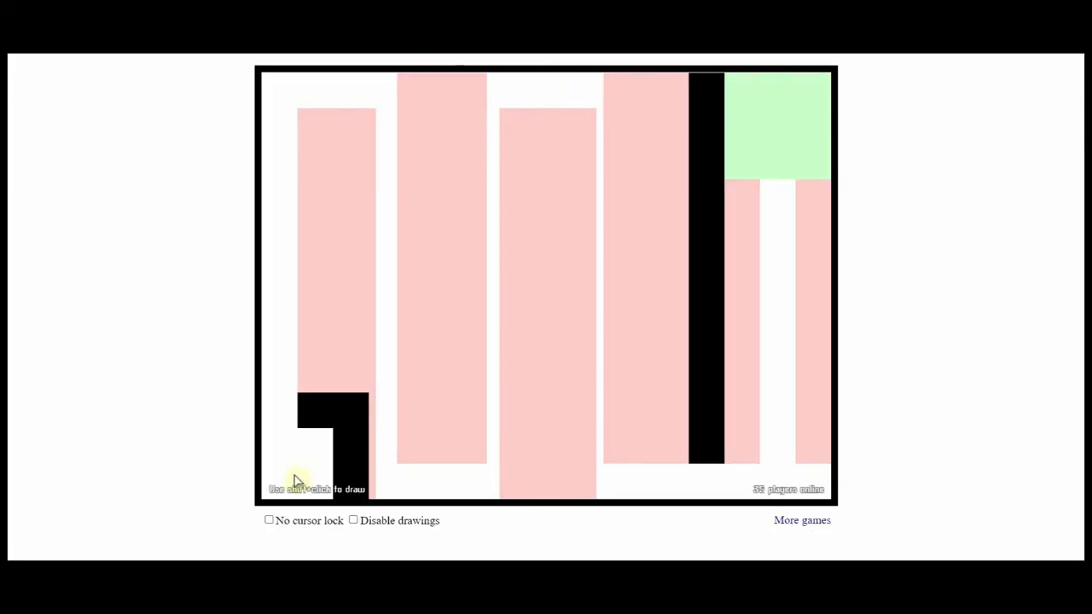
pyautogui.moveTo(266, 419)
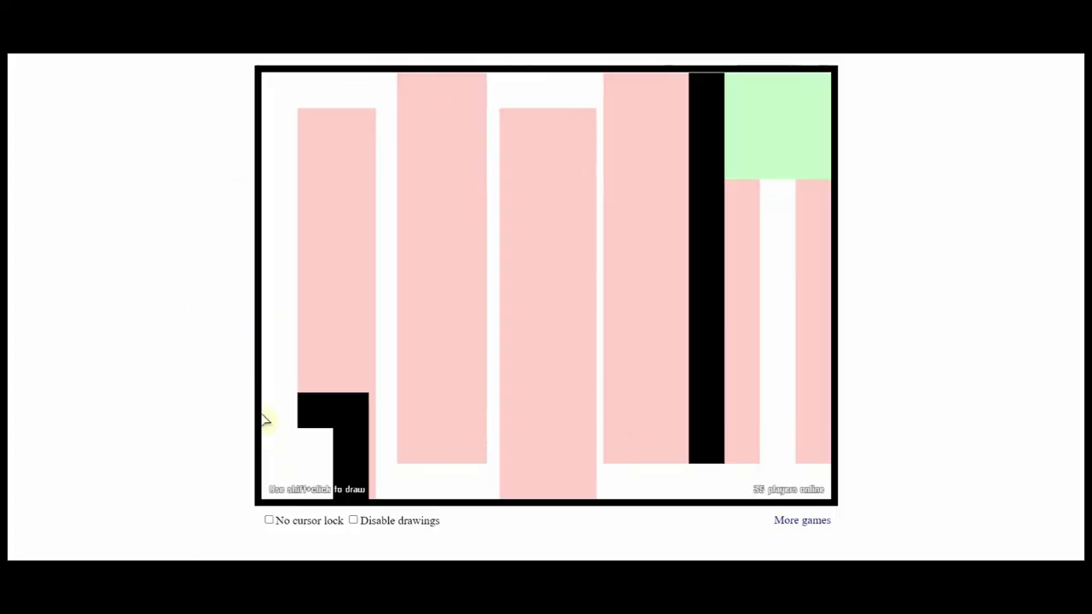
pyautogui.moveTo(271, 349)
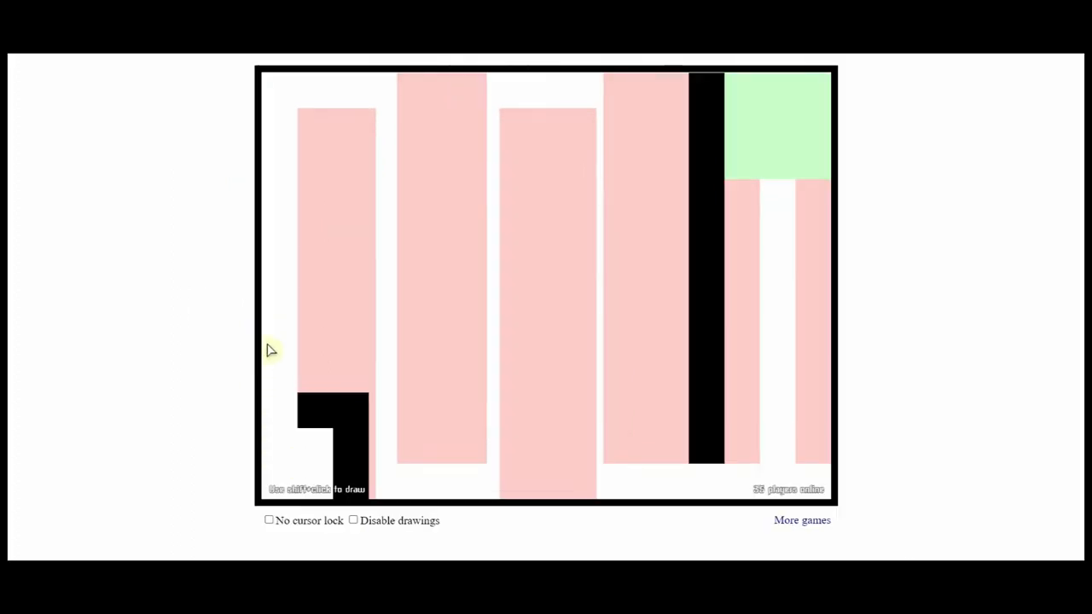
pyautogui.moveTo(418, 481)
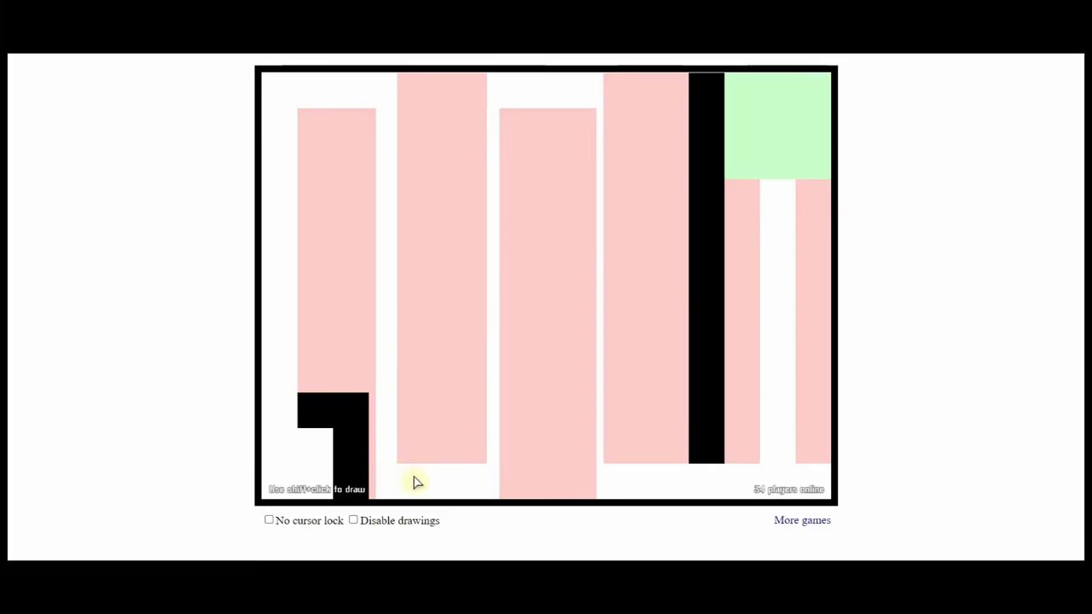
pyautogui.moveTo(783, 474)
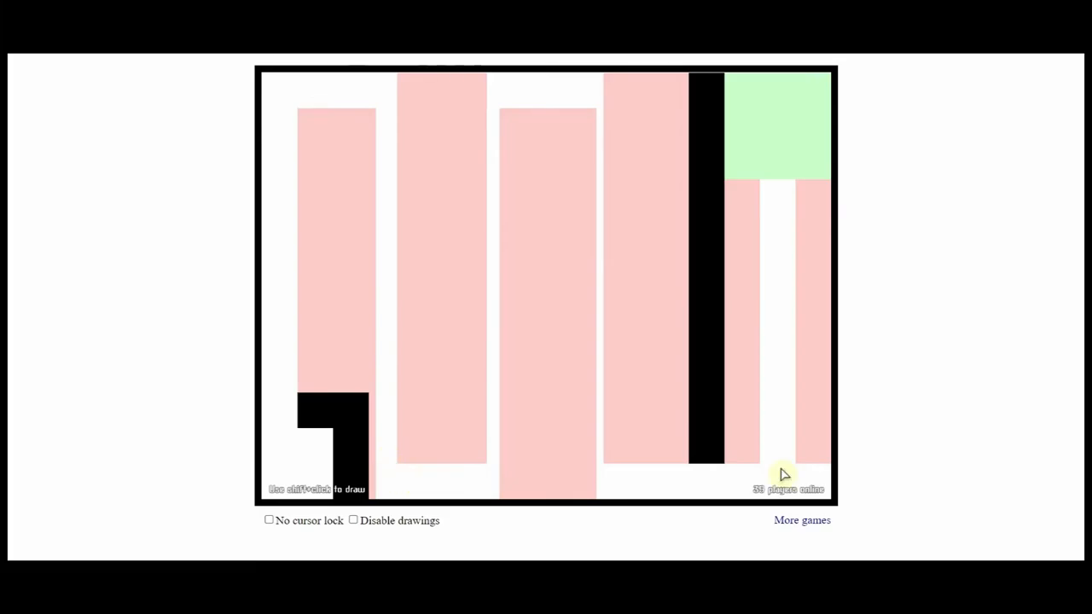
pyautogui.moveTo(771, 444)
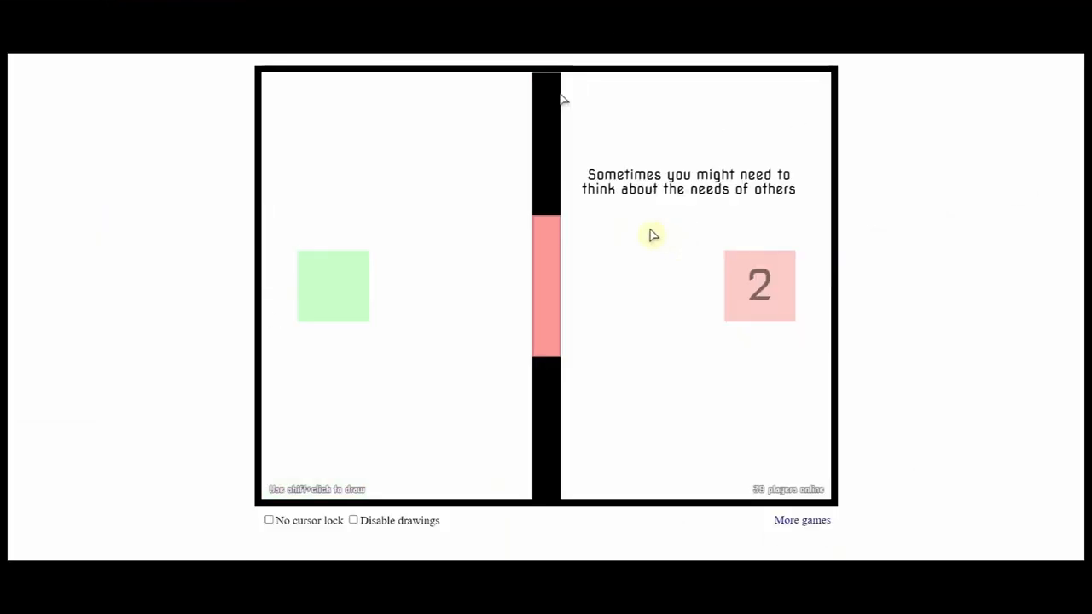
pyautogui.moveTo(640, 256)
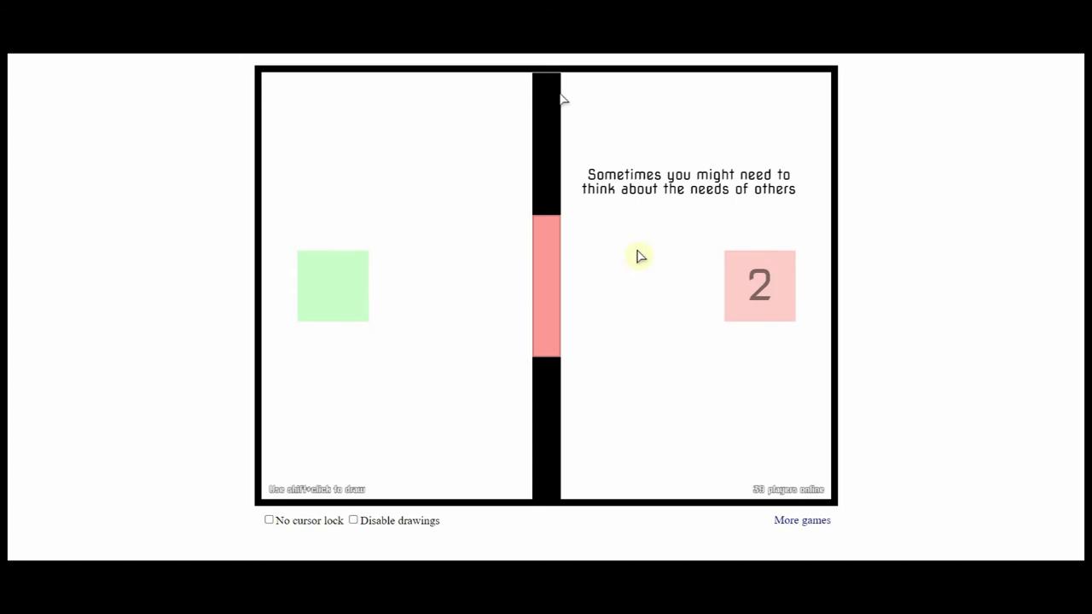
pyautogui.moveTo(584, 113)
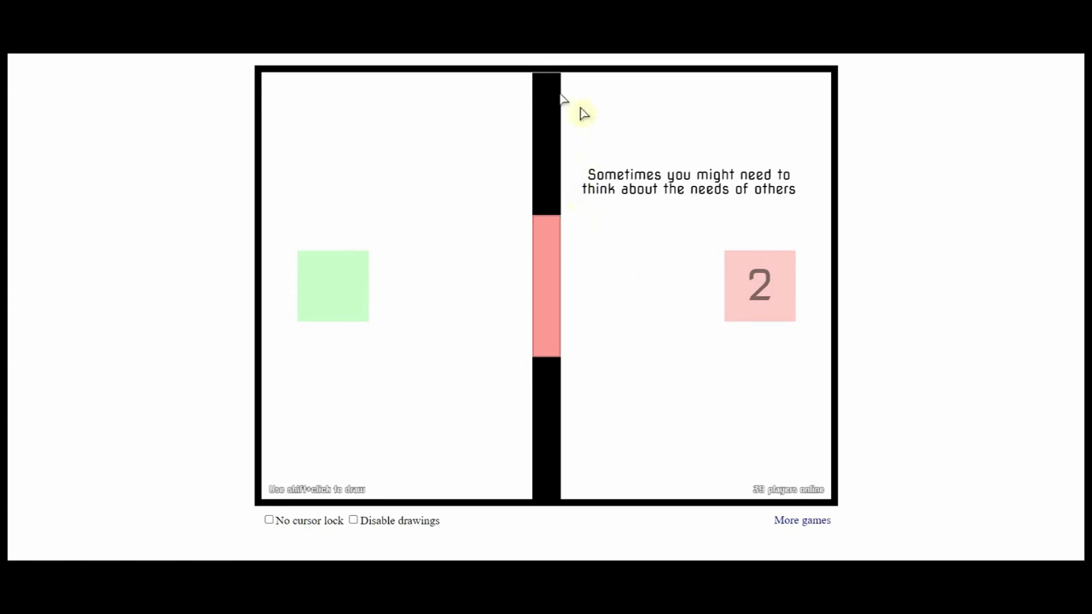
pyautogui.moveTo(759, 283)
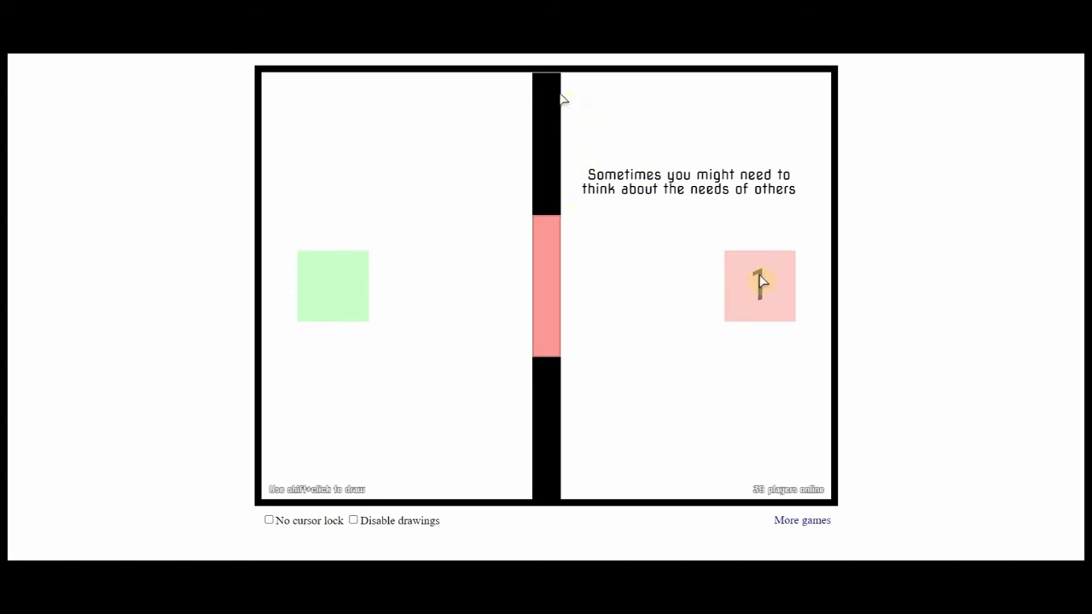
pyautogui.moveTo(577, 293)
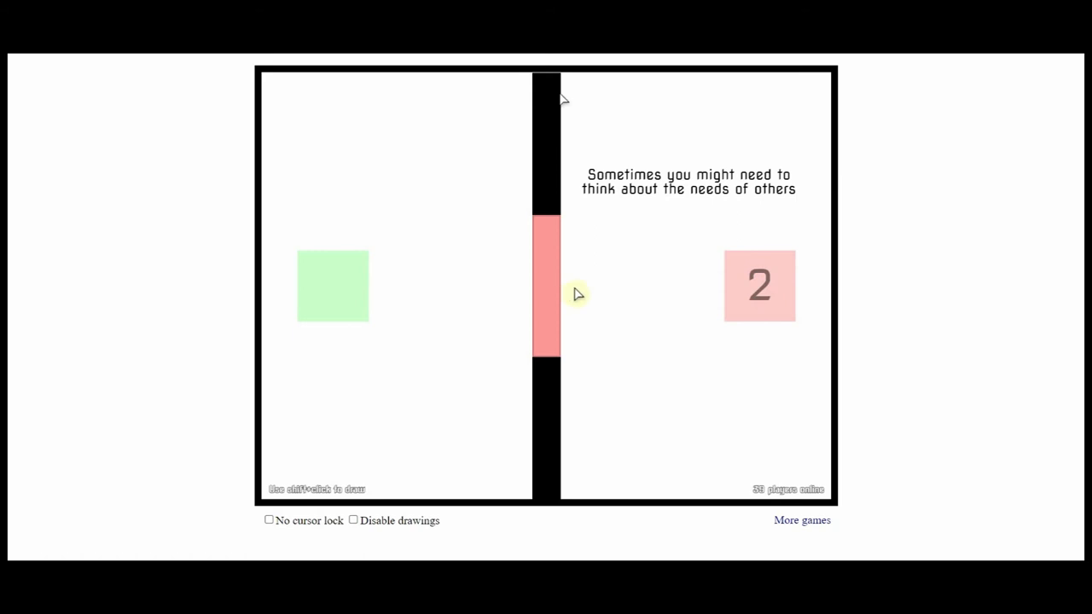
pyautogui.moveTo(593, 190)
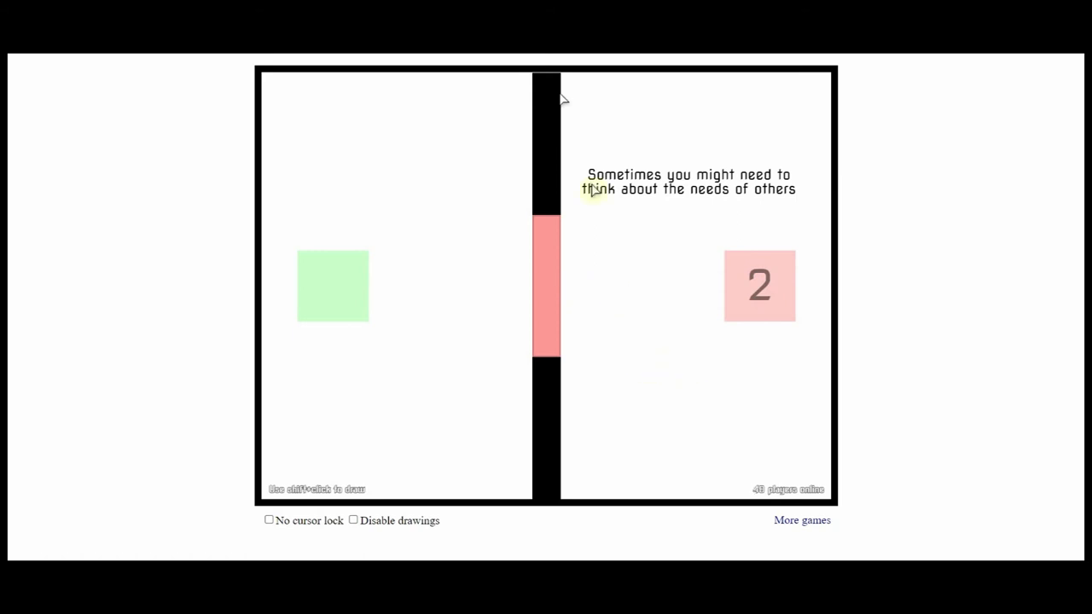
pyautogui.moveTo(625, 290)
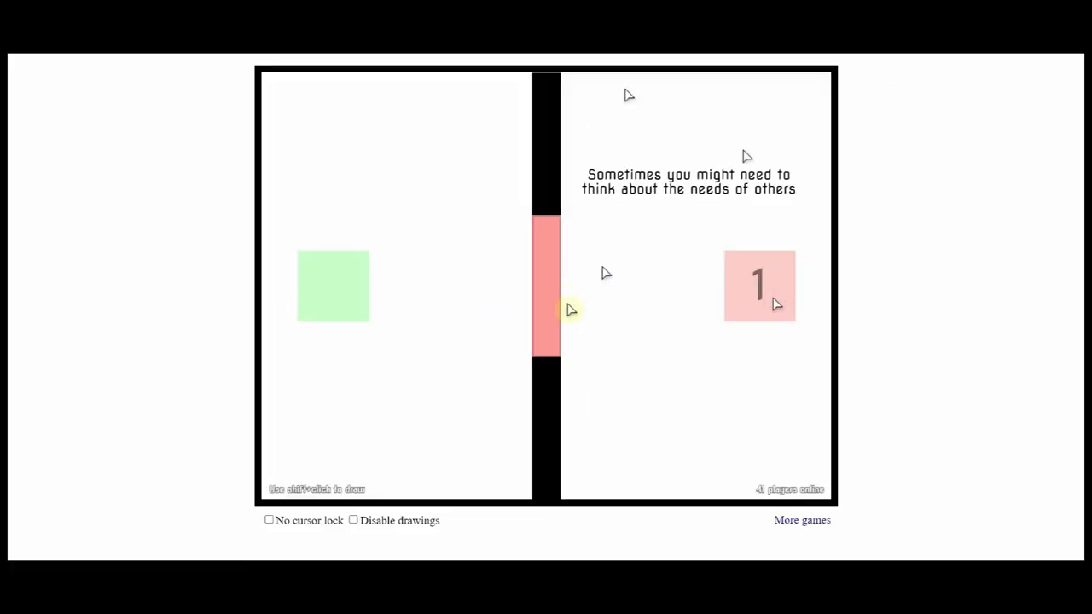
pyautogui.moveTo(563, 300)
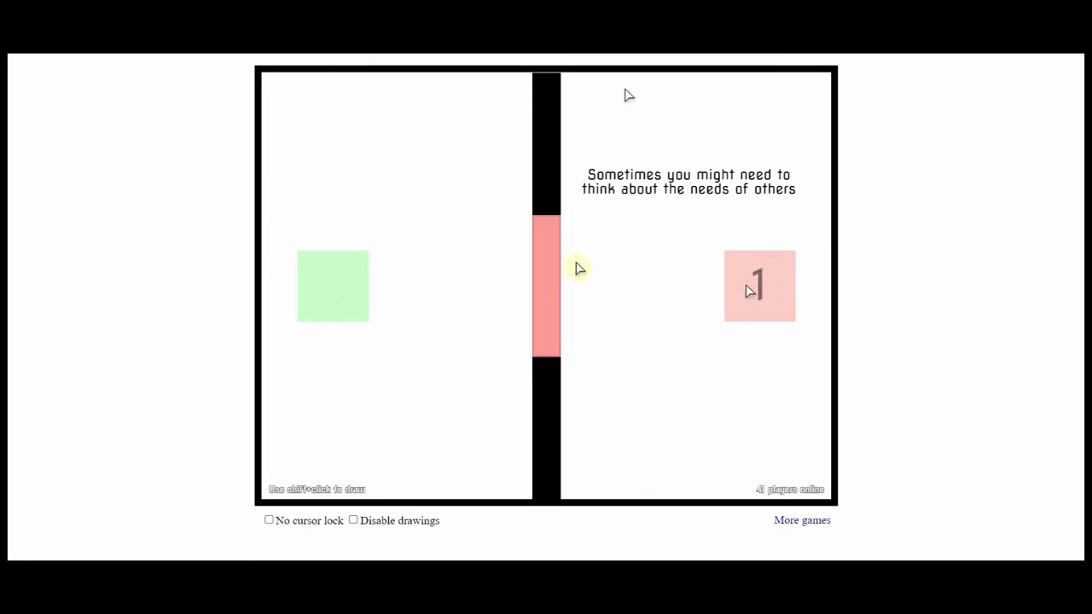
pyautogui.moveTo(608, 279)
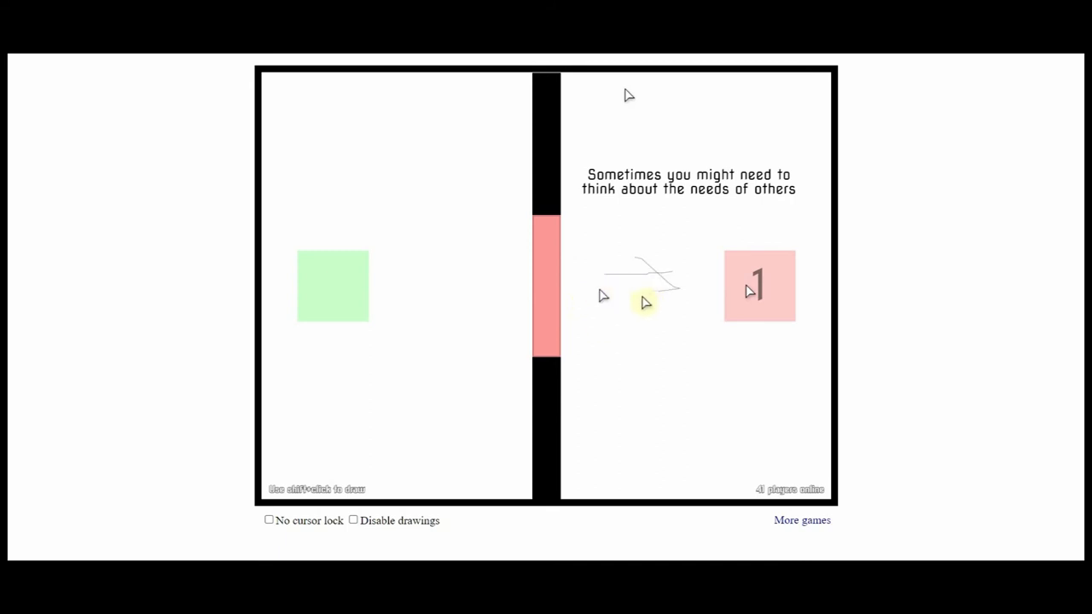
pyautogui.moveTo(594, 290)
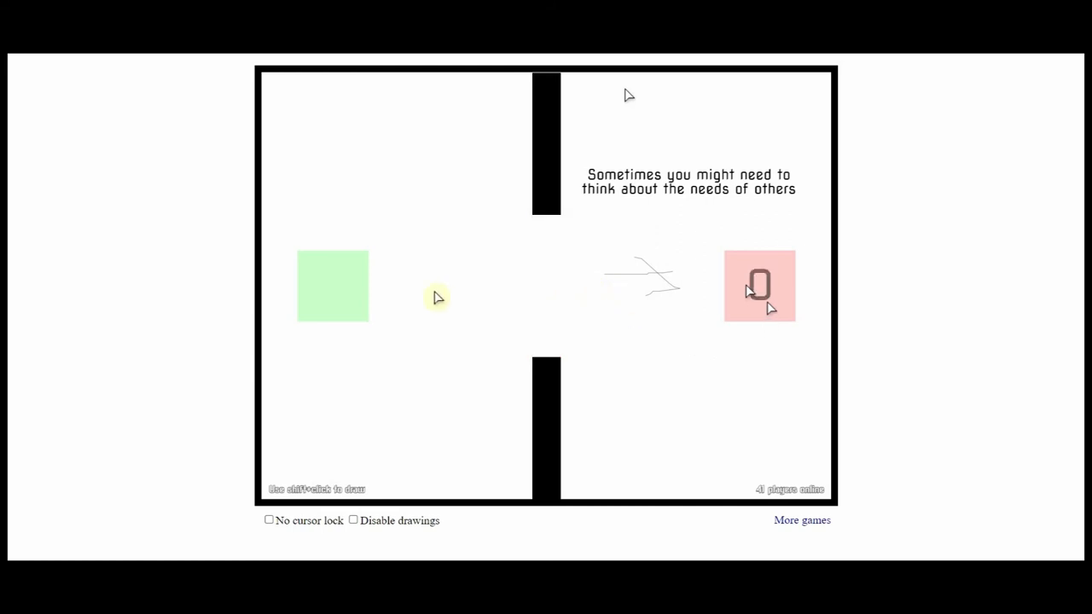
pyautogui.moveTo(628, 283)
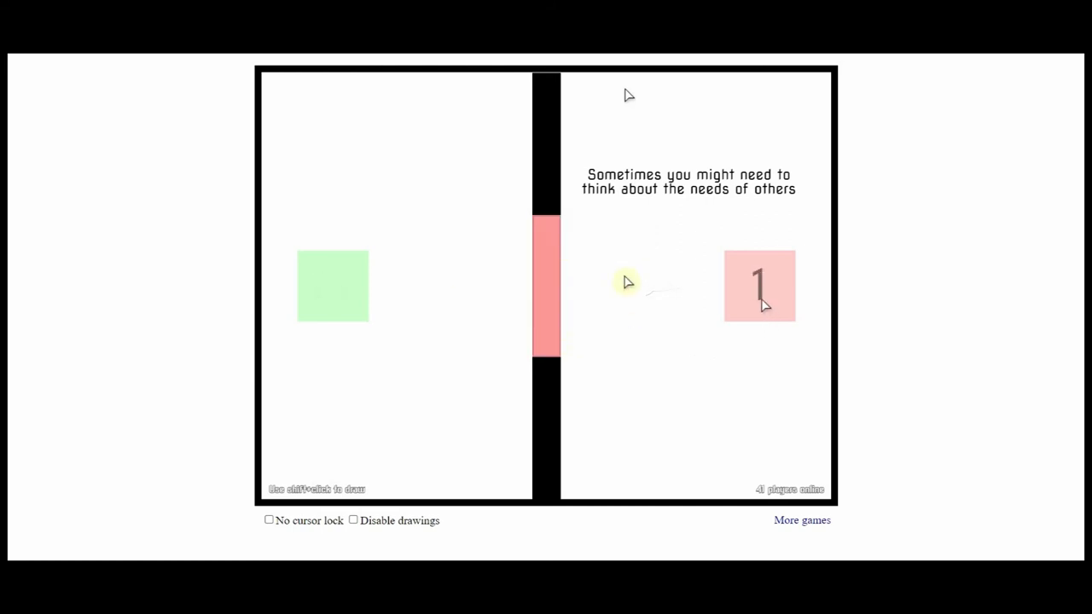
pyautogui.moveTo(703, 286)
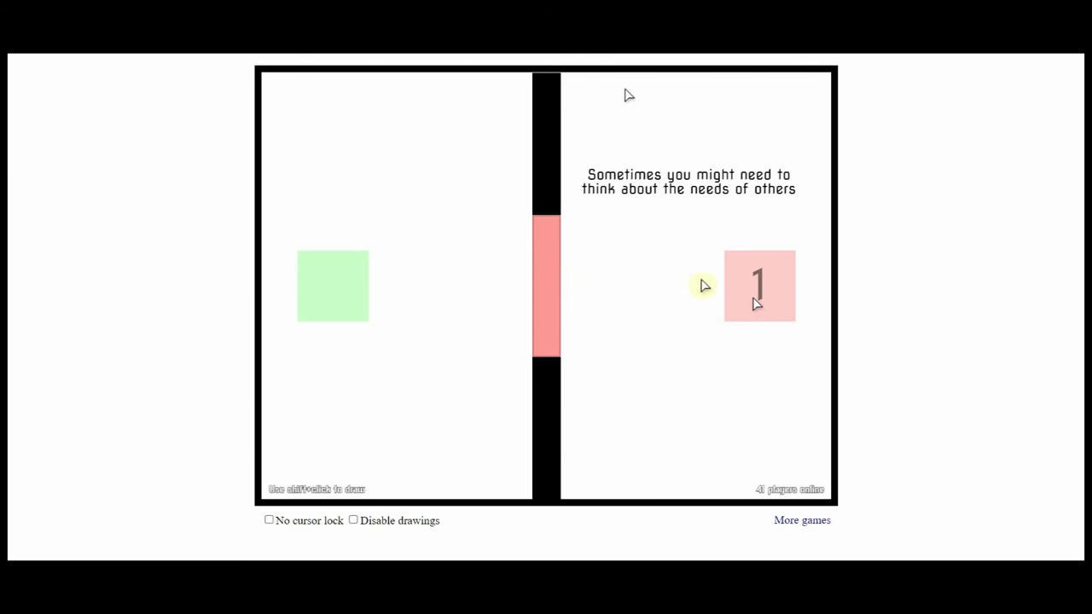
# - Scribble a line in front of the shut door while waiting for another player
pyautogui.moveTo(702, 286); pyautogui.dragTo(597, 316)
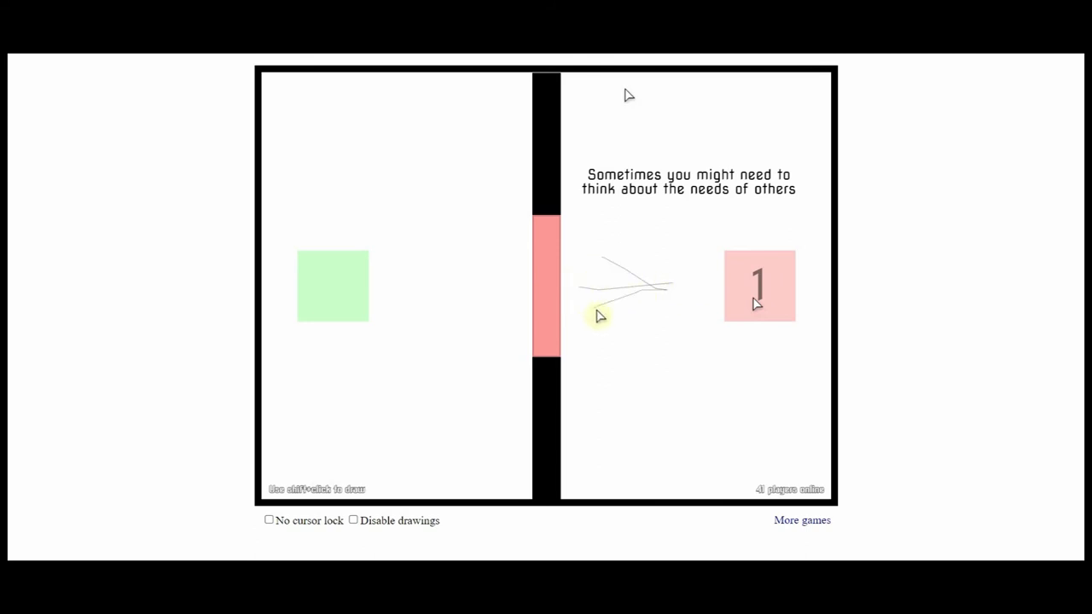